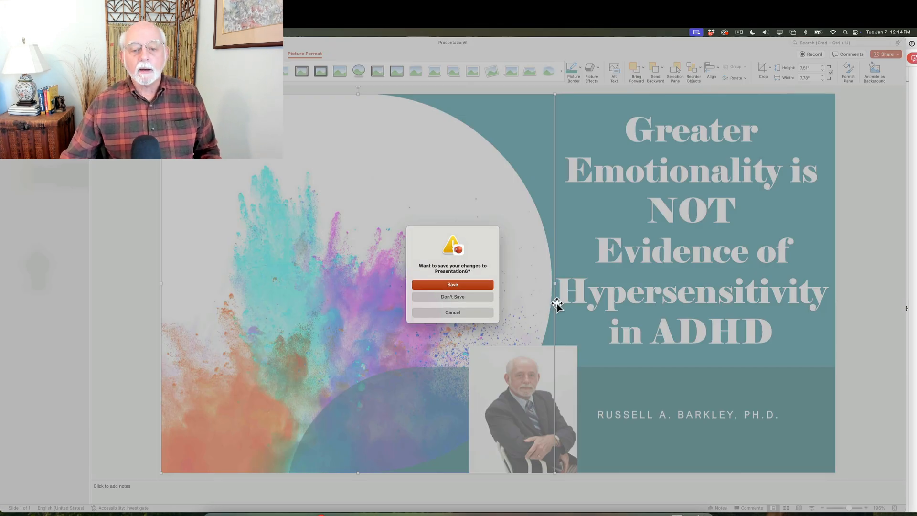
Close the ADHD hypersensitivity presentation without saving changes.
left_click(452, 297)
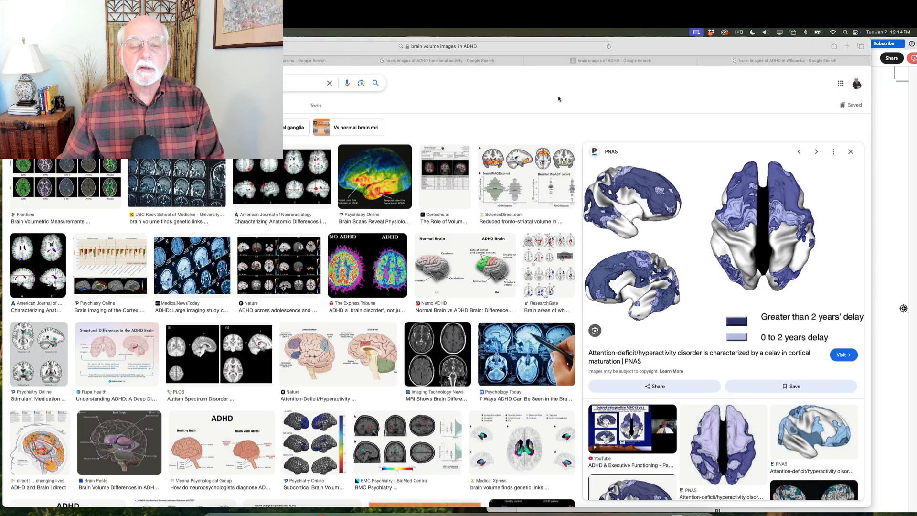
mouse_move(775, 143)
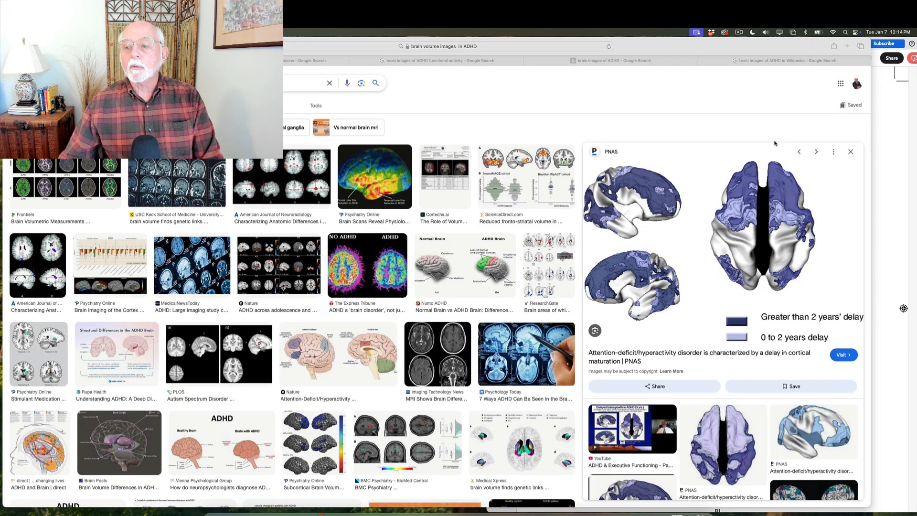
mouse_move(696, 162)
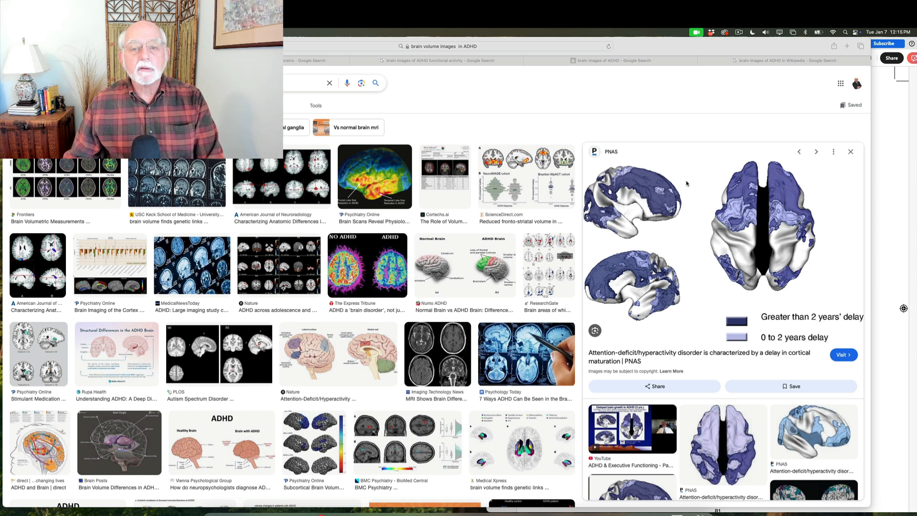
mouse_move(674, 327)
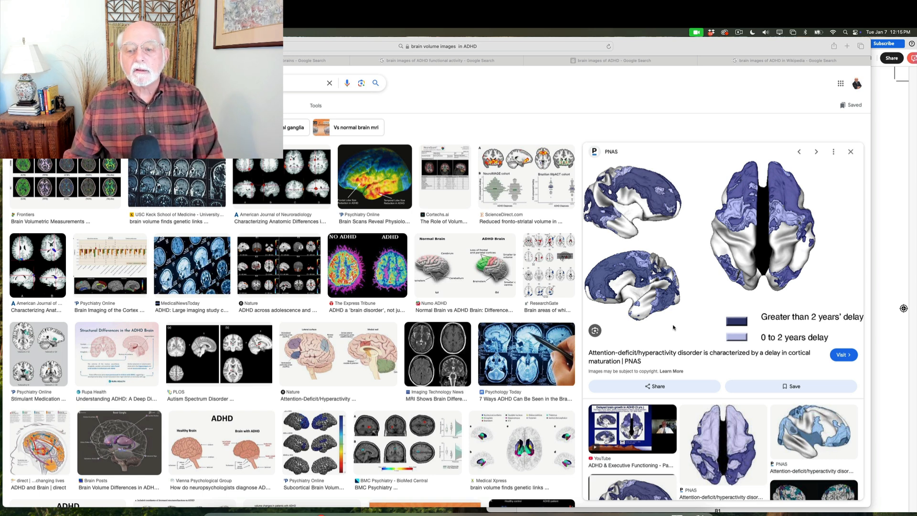
mouse_move(774, 242)
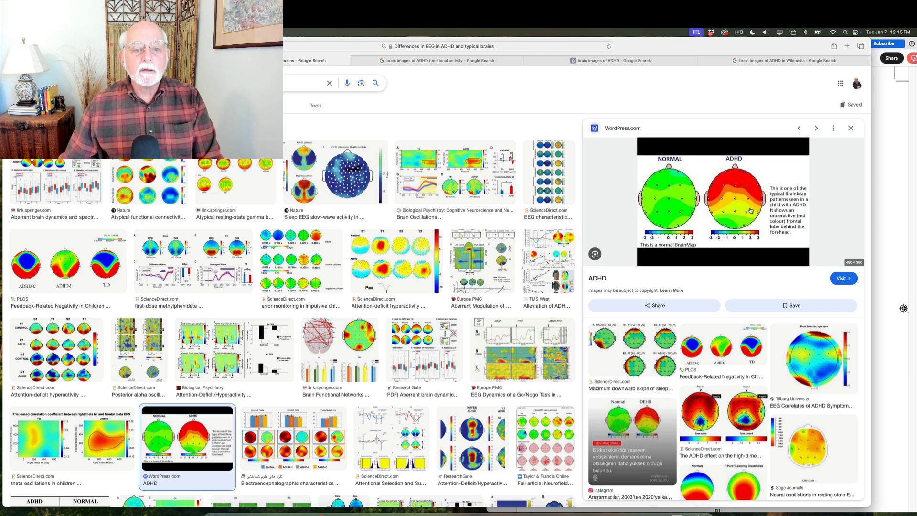
mouse_move(610, 203)
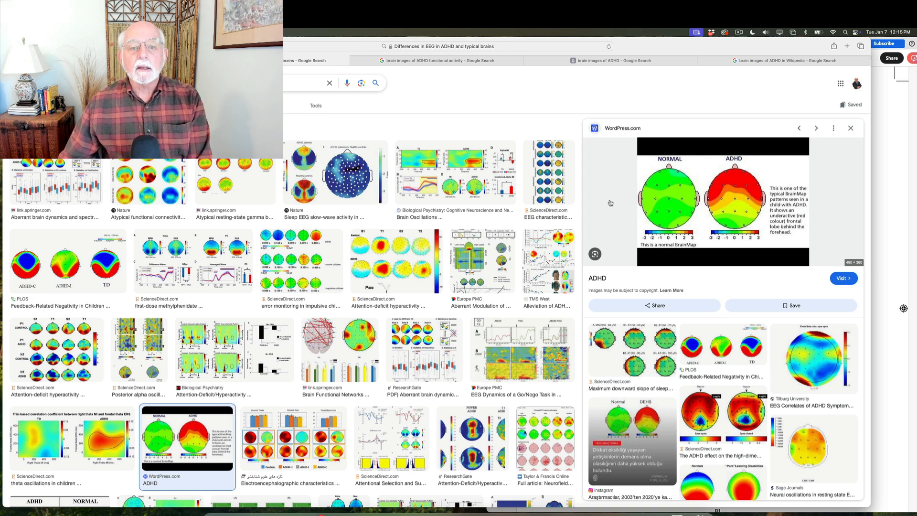
mouse_move(739, 197)
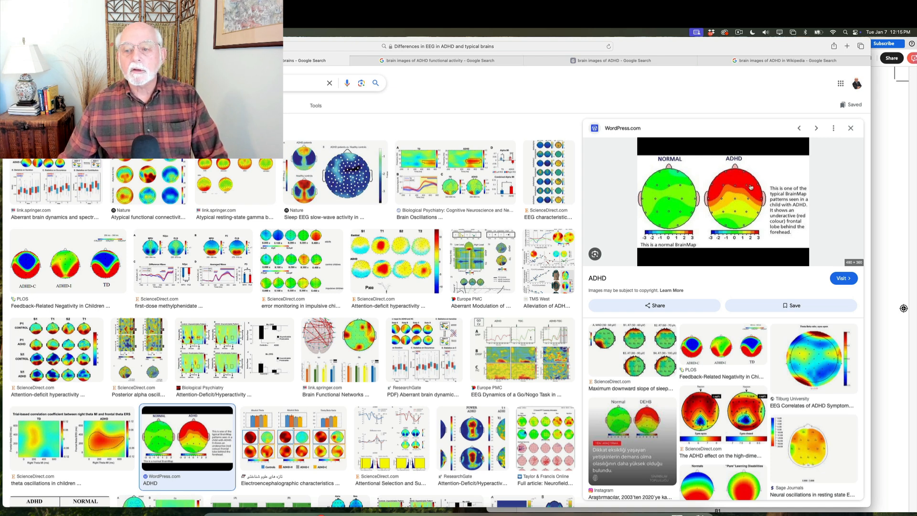
mouse_move(730, 201)
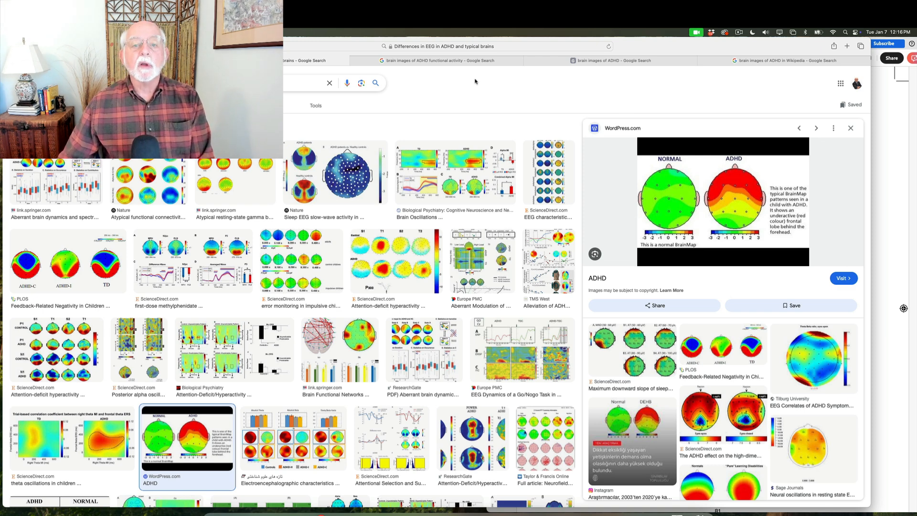
Switch to the ADHD functional-activity brain image results showing the NIH connections image.
left_click(436, 60)
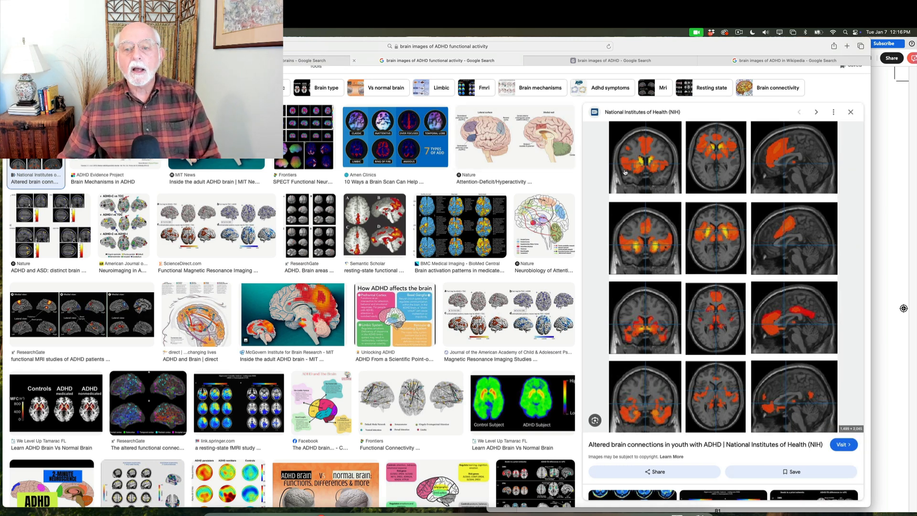
mouse_move(597, 171)
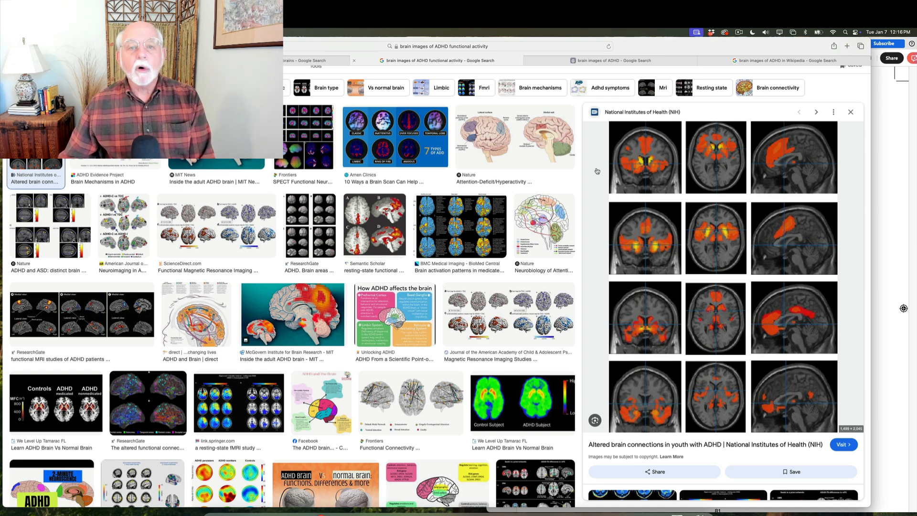
mouse_move(745, 168)
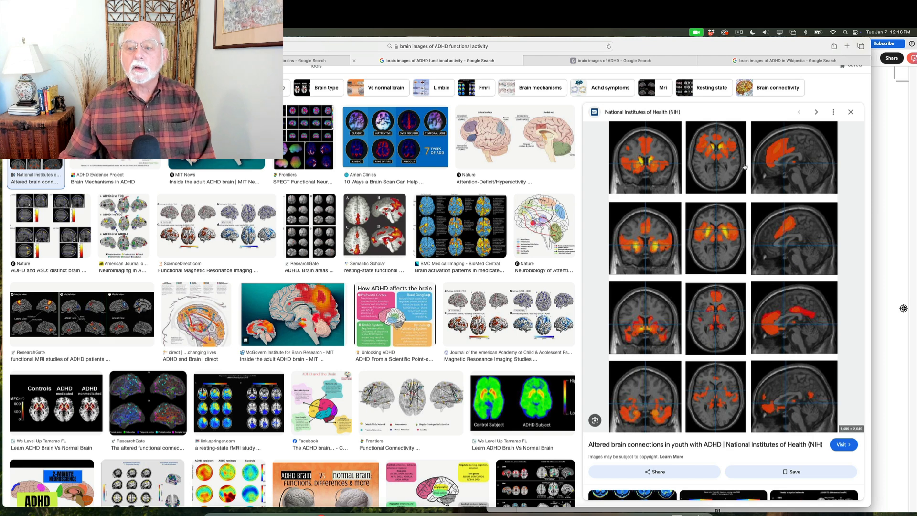
mouse_move(784, 158)
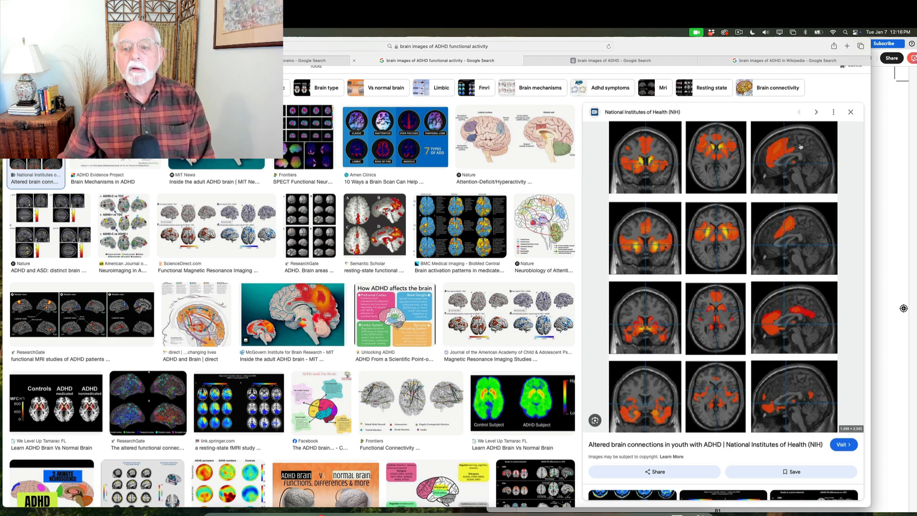
mouse_move(795, 156)
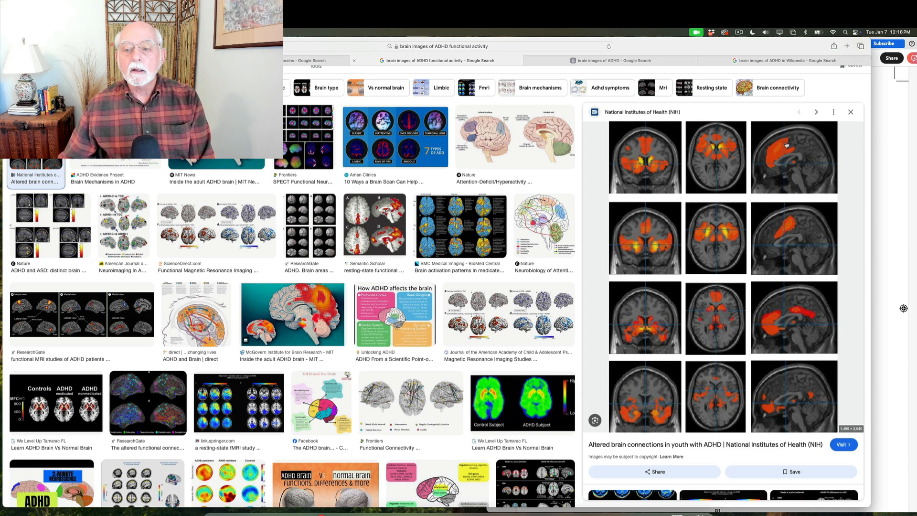
mouse_move(720, 139)
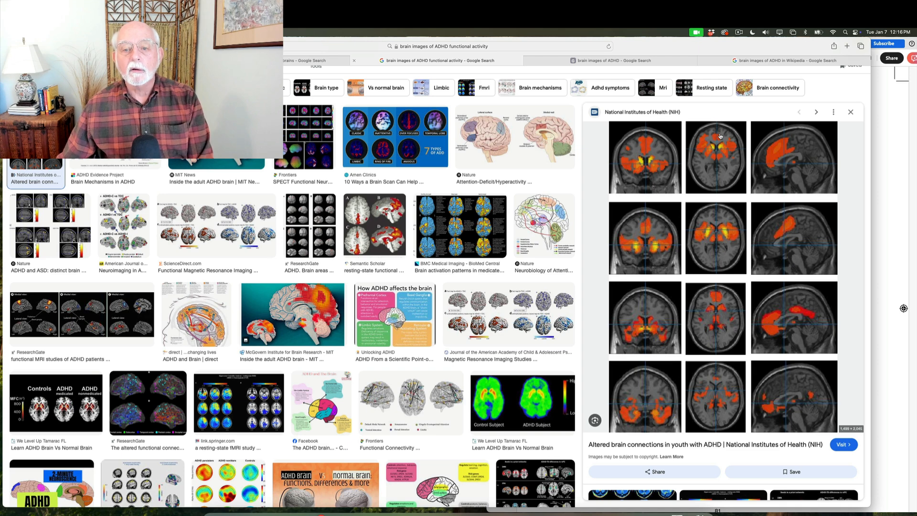
mouse_move(716, 137)
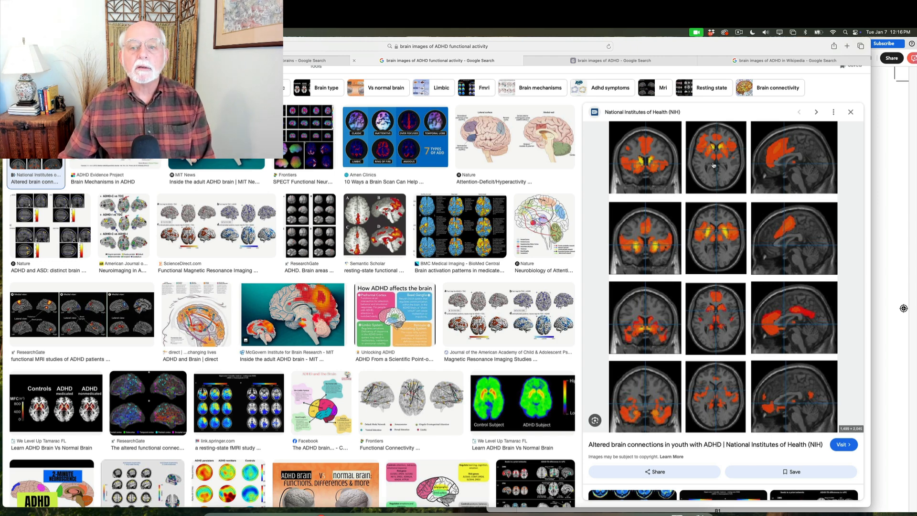
mouse_move(610, 60)
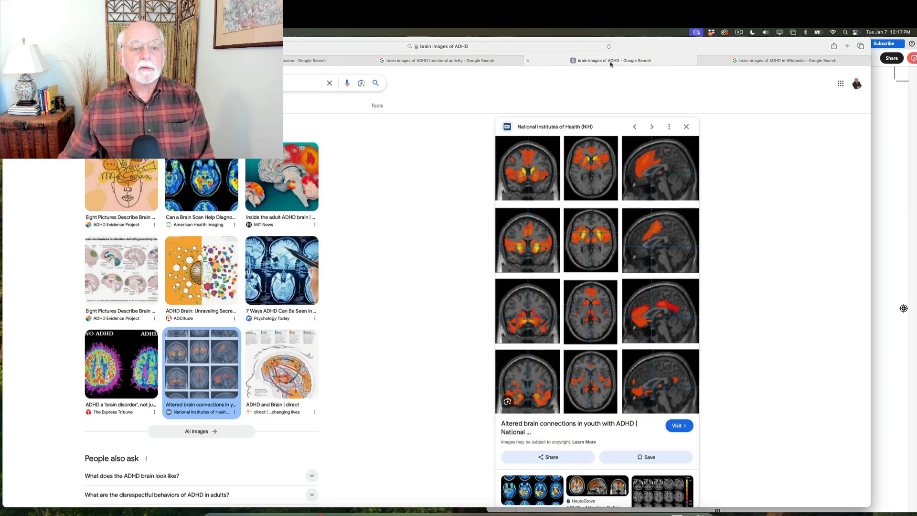
Switch to the 'brain images of ADHD in Wikipedia' results tab.
left_click(770, 60)
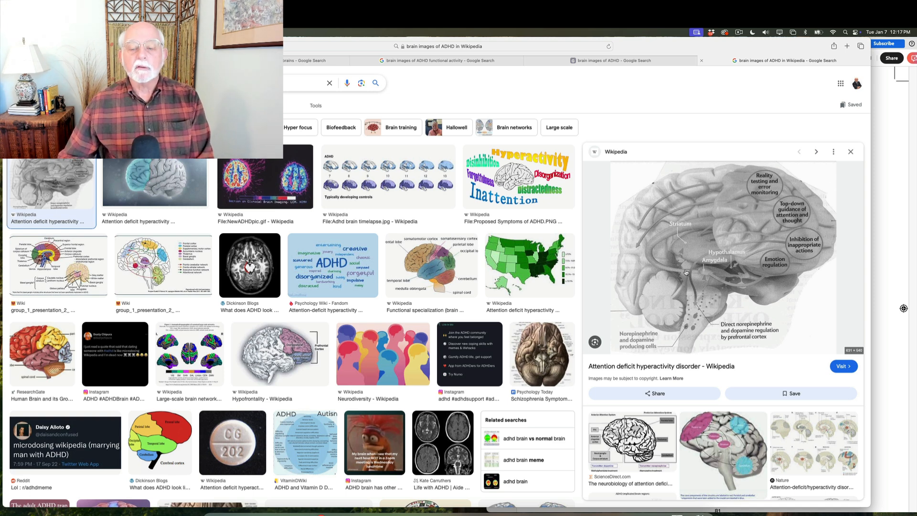
mouse_move(772, 222)
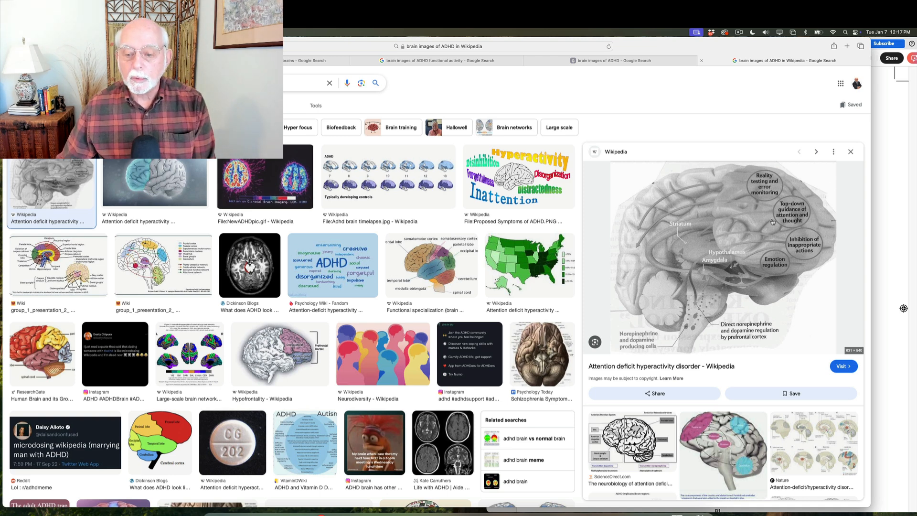
mouse_move(760, 227)
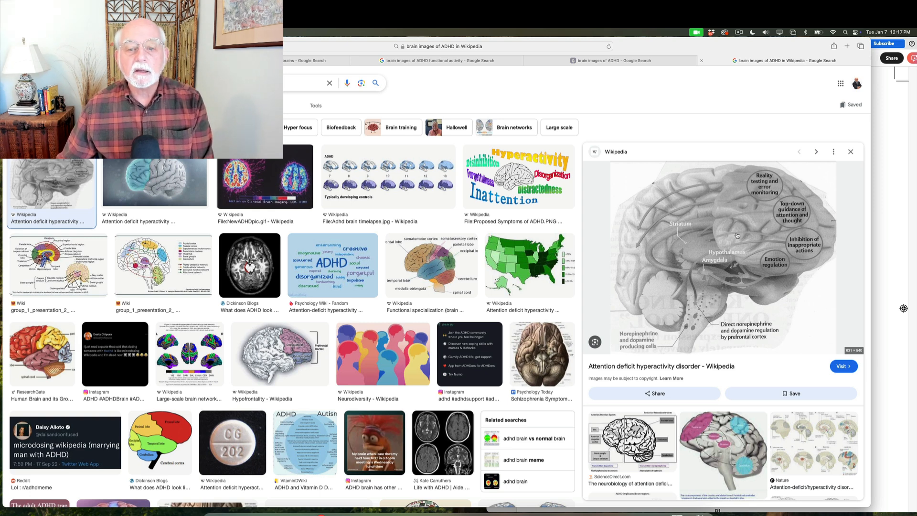
mouse_move(745, 217)
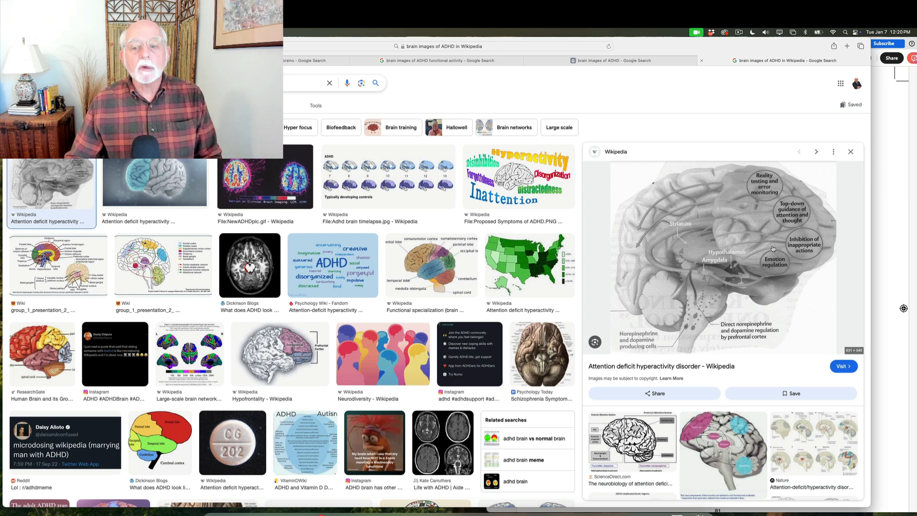
mouse_move(736, 207)
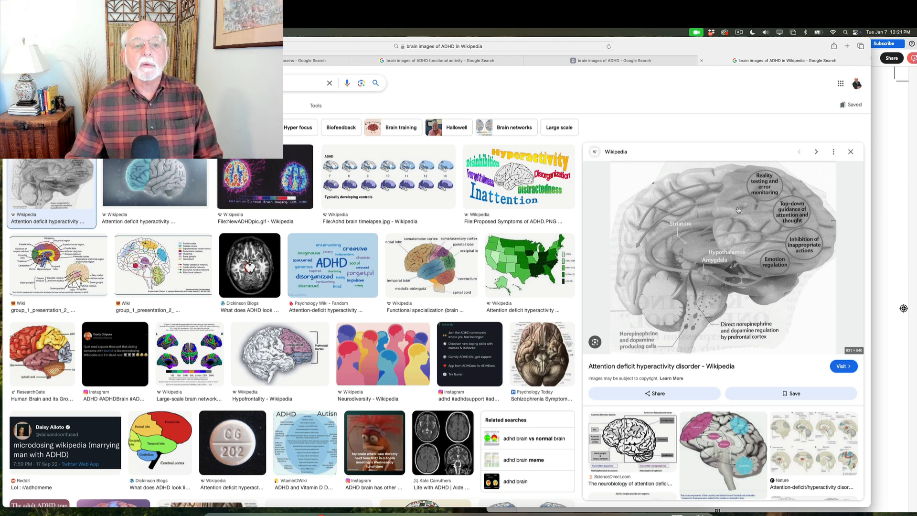
mouse_move(790, 173)
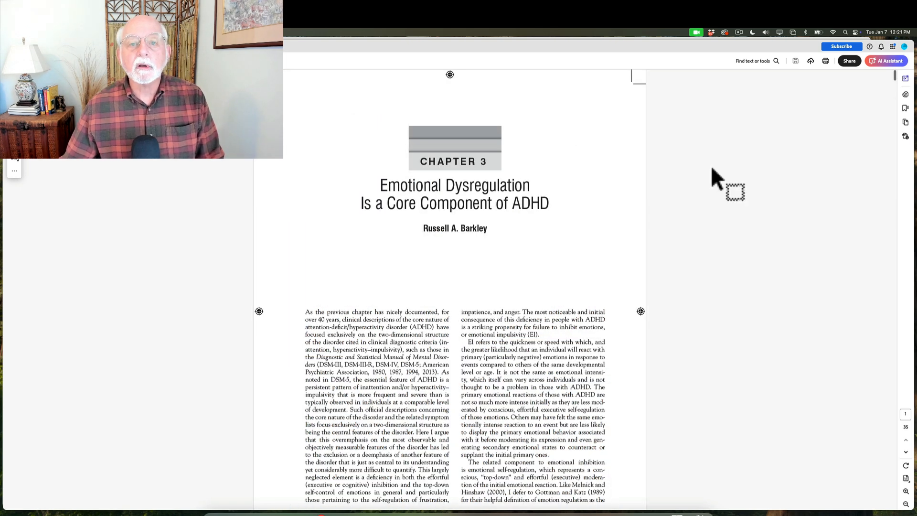
mouse_move(728, 175)
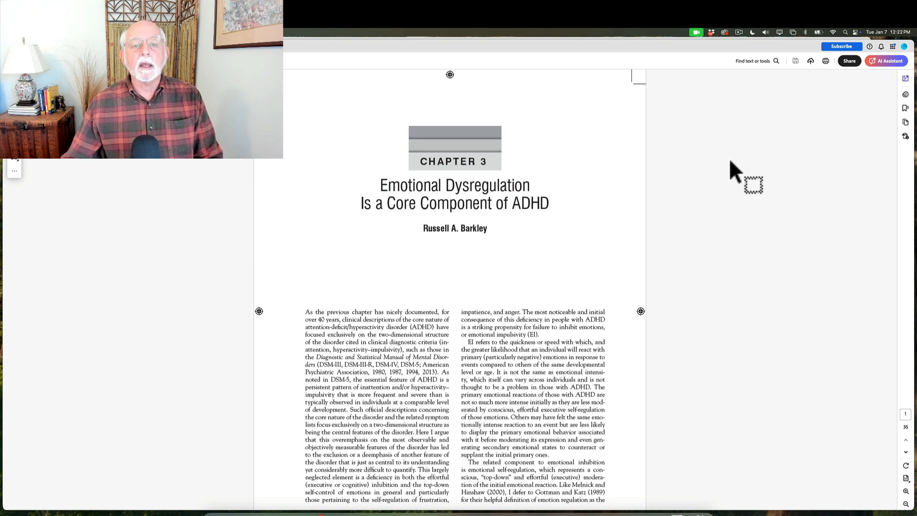
mouse_move(294, 121)
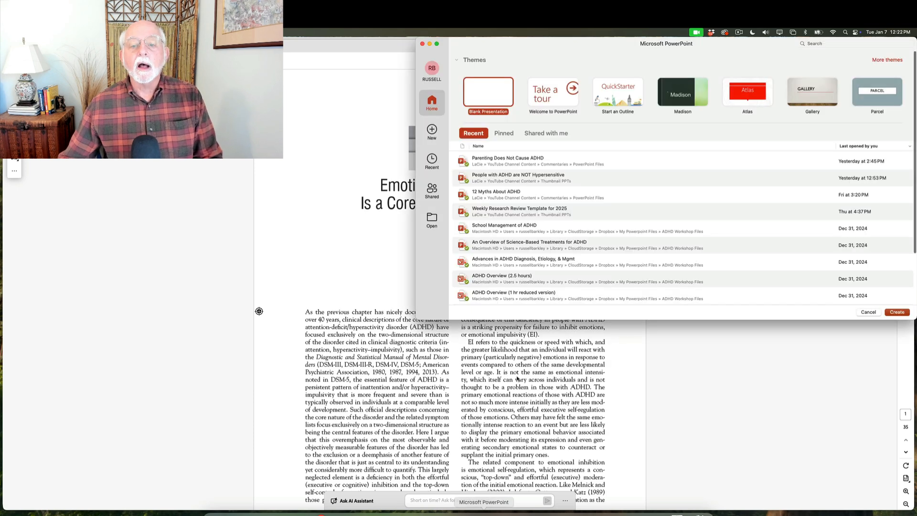
Pick the 'Parenting Does Not Cause ADHD' recent file, then return to the emotional dysregulation PDF.
left_click(508, 161)
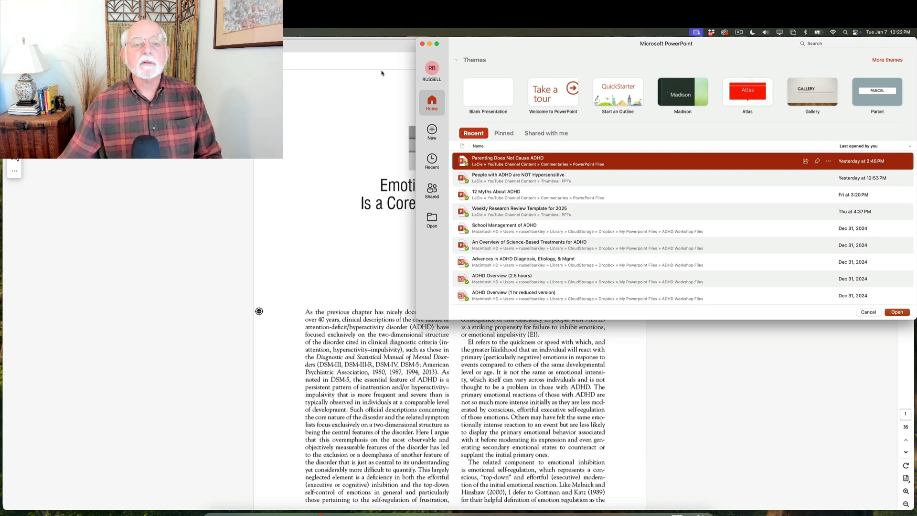
left_click(896, 312)
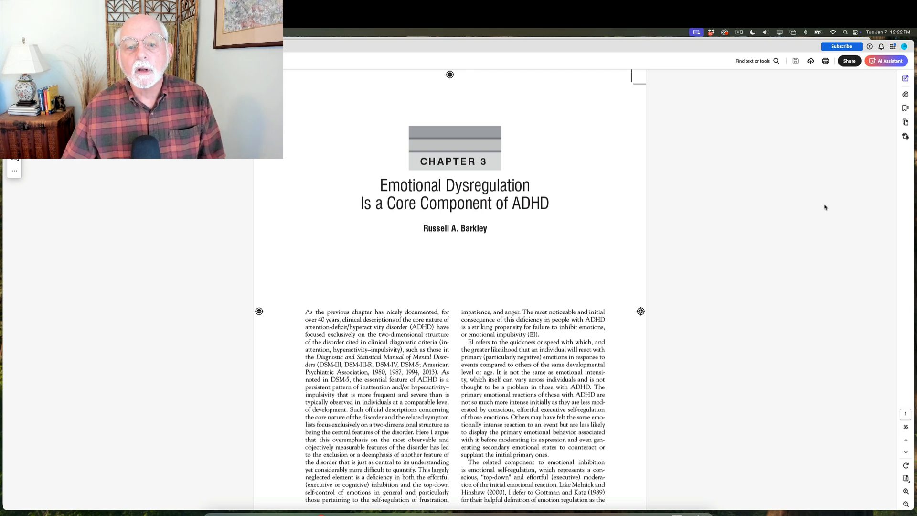
mouse_move(770, 207)
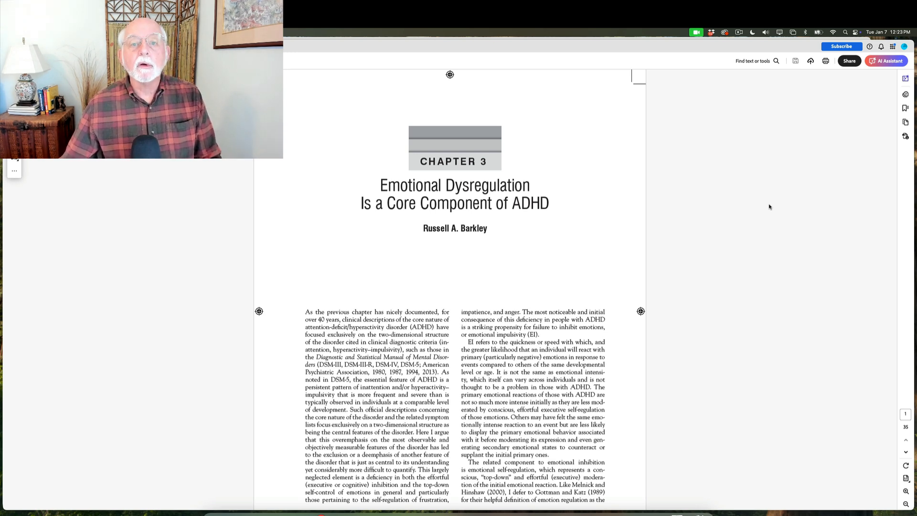
mouse_move(758, 137)
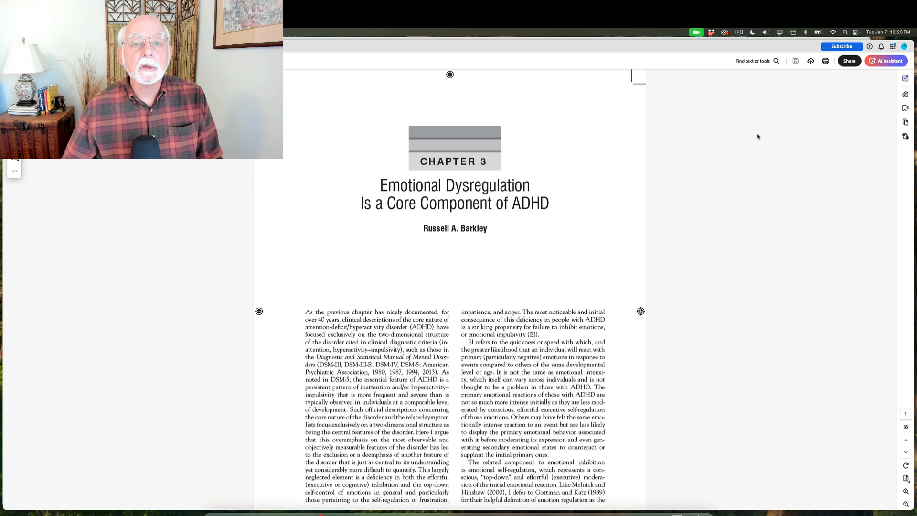
mouse_move(743, 79)
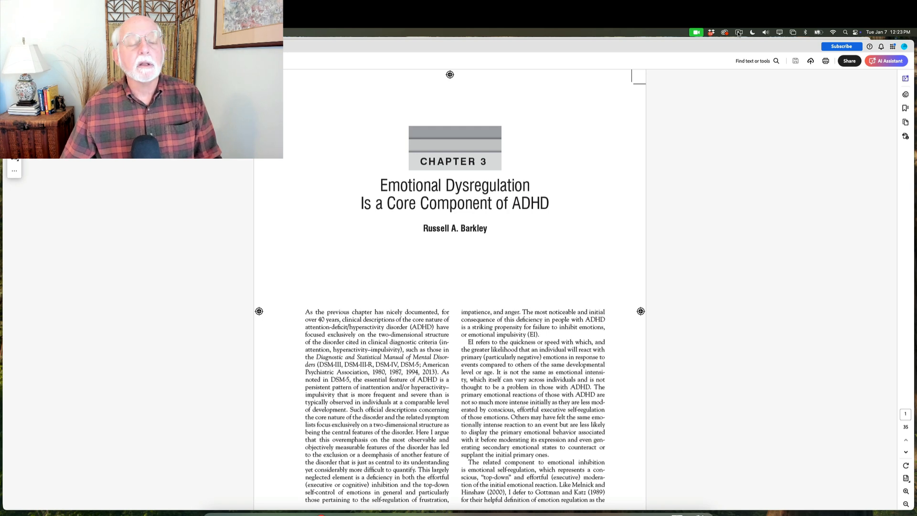
left_click(739, 32)
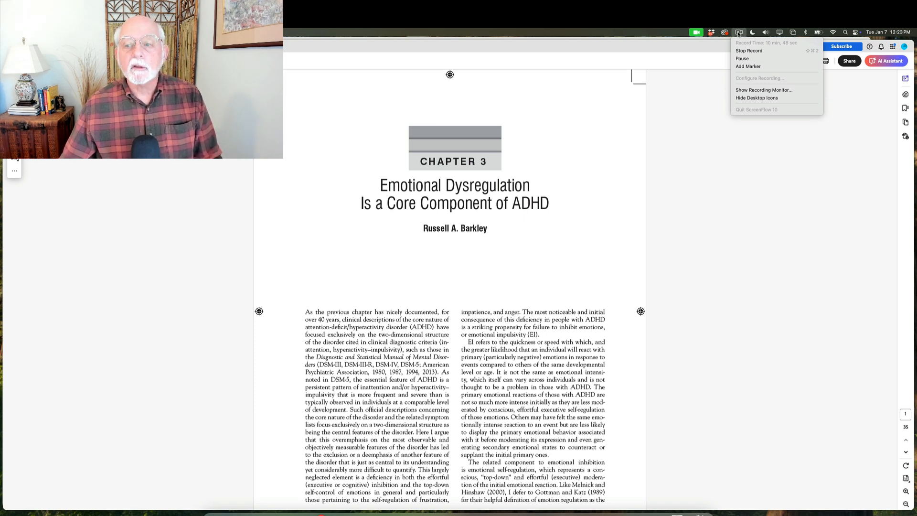
mouse_move(755, 50)
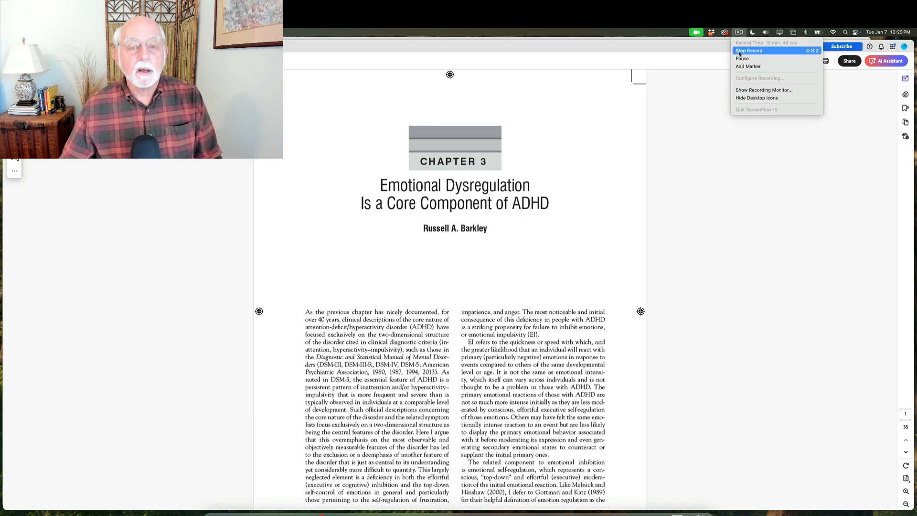